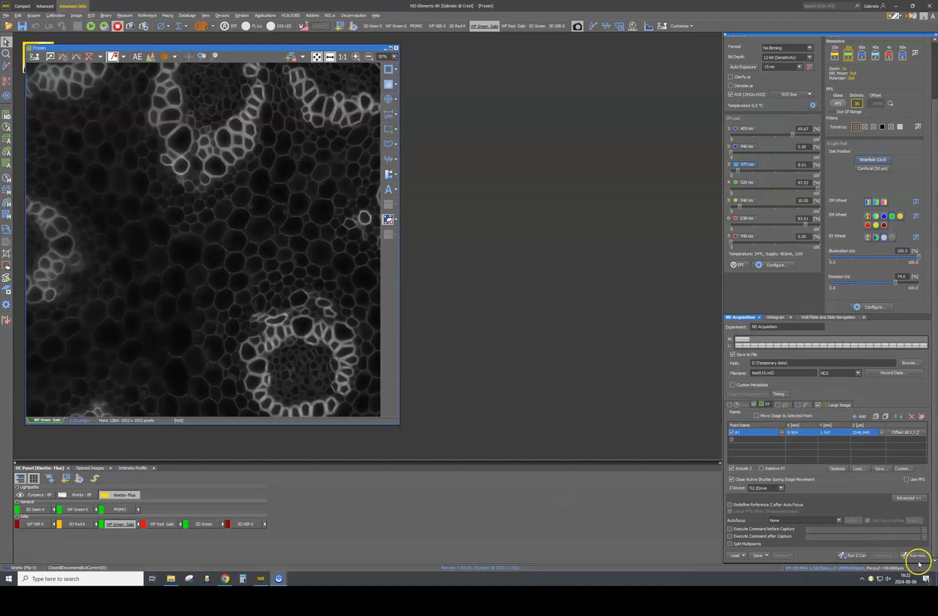
Step: Run the Large Image ND acquisition to capture the stitched stem overview as test015.nd2
{"action": "left_click", "coordinate": [917, 555]}
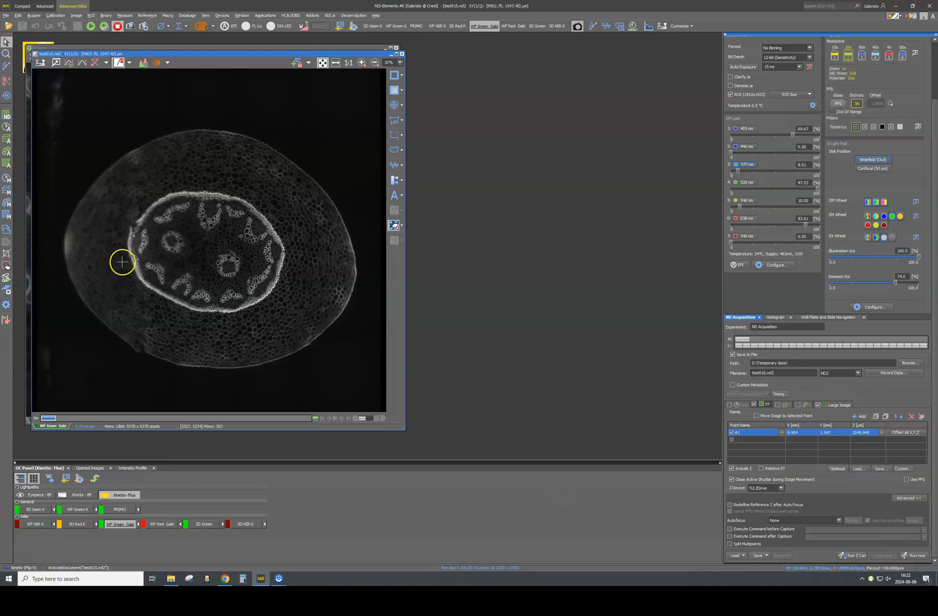
{"action": "mouse_move", "coordinate": [196, 256]}
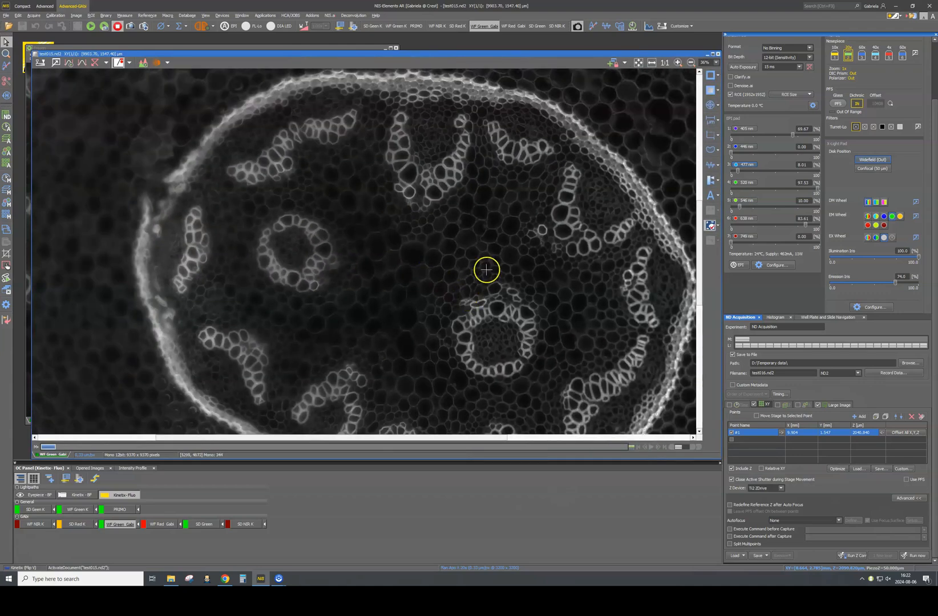
{"action": "mouse_move", "coordinate": [614, 377]}
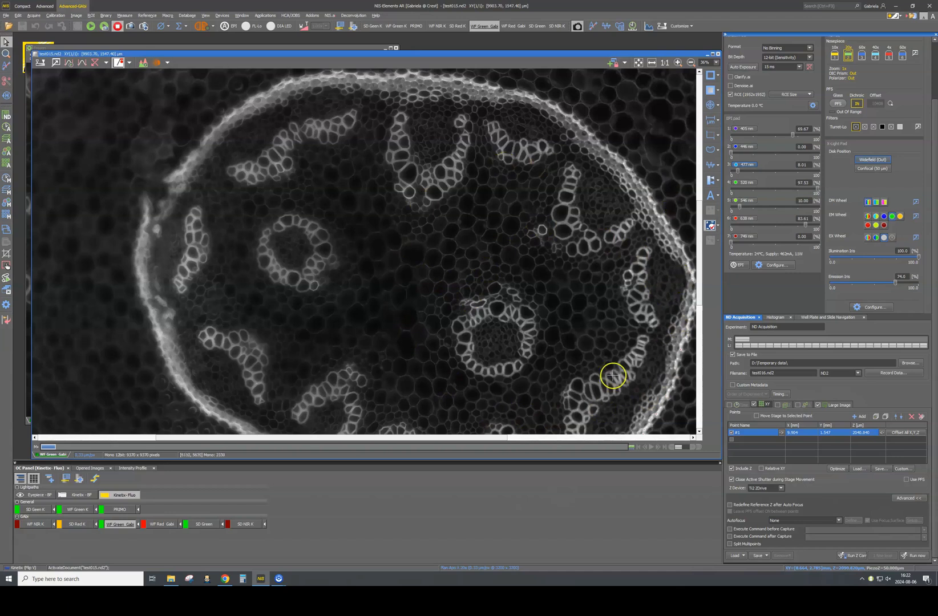
{"action": "mouse_move", "coordinate": [203, 99]}
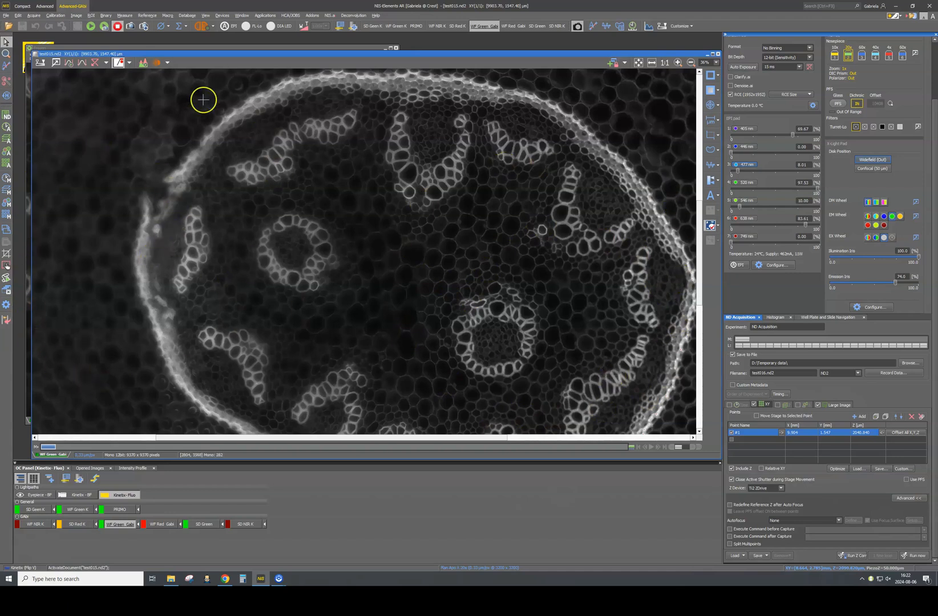
{"action": "mouse_move", "coordinate": [149, 345]}
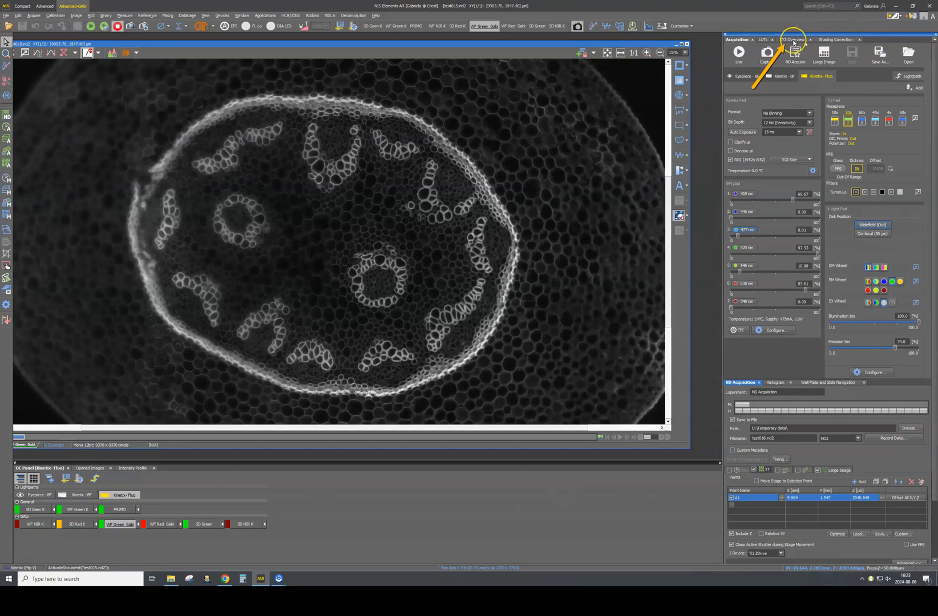
Step: Show the Focus Surface sub-tab of XYZ Overview, currently with no surface defined
{"action": "left_click", "coordinate": [793, 40]}
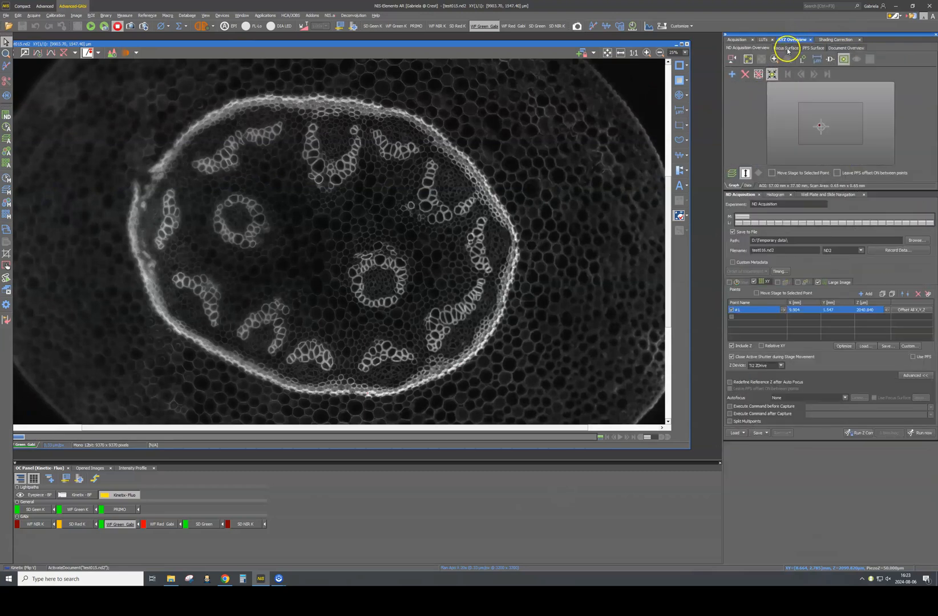
{"action": "left_click", "coordinate": [787, 48]}
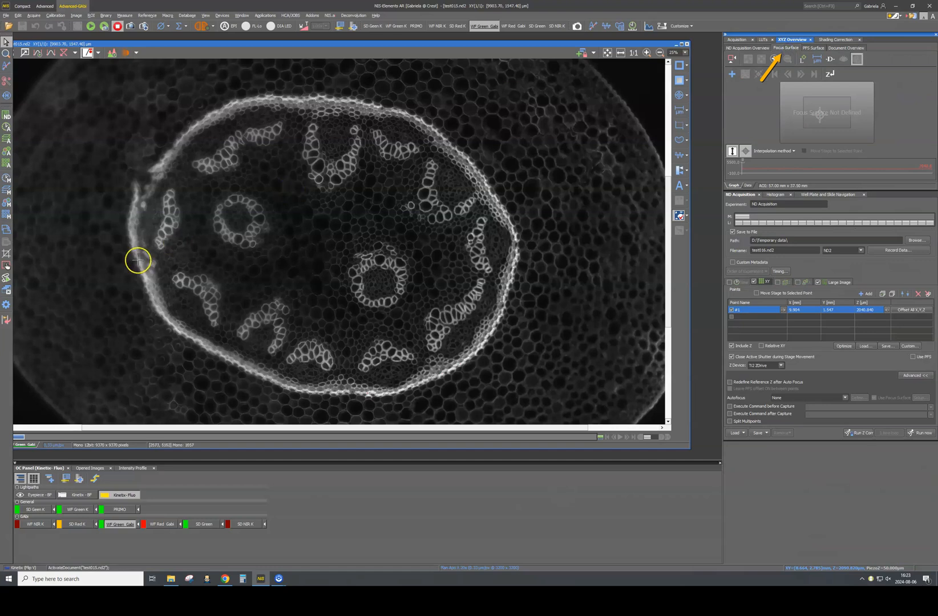
{"action": "mouse_move", "coordinate": [20, 215]}
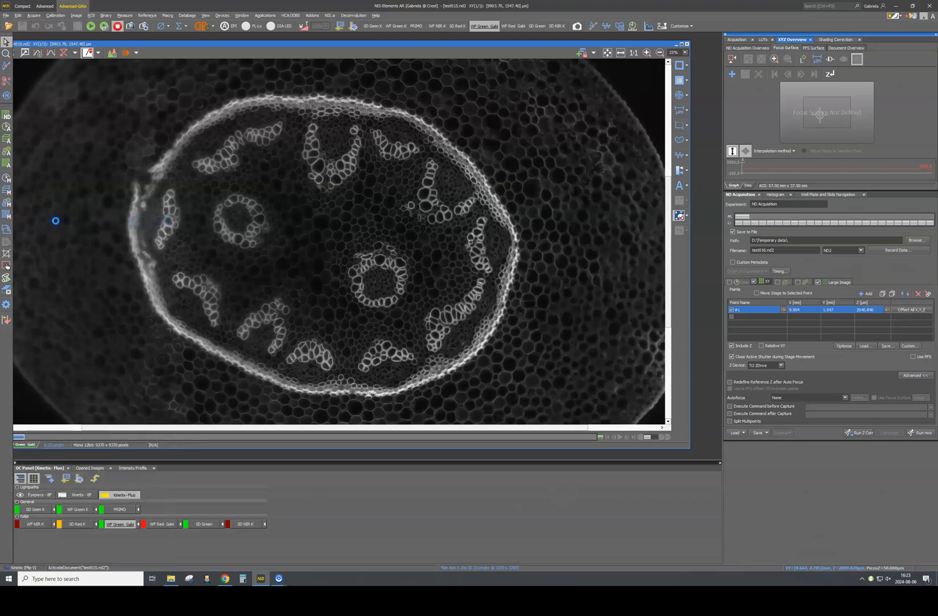
Step: Focus live on the outer stem tissue, freeze, and add that position as the first focus point
{"action": "left_click", "coordinate": [90, 26]}
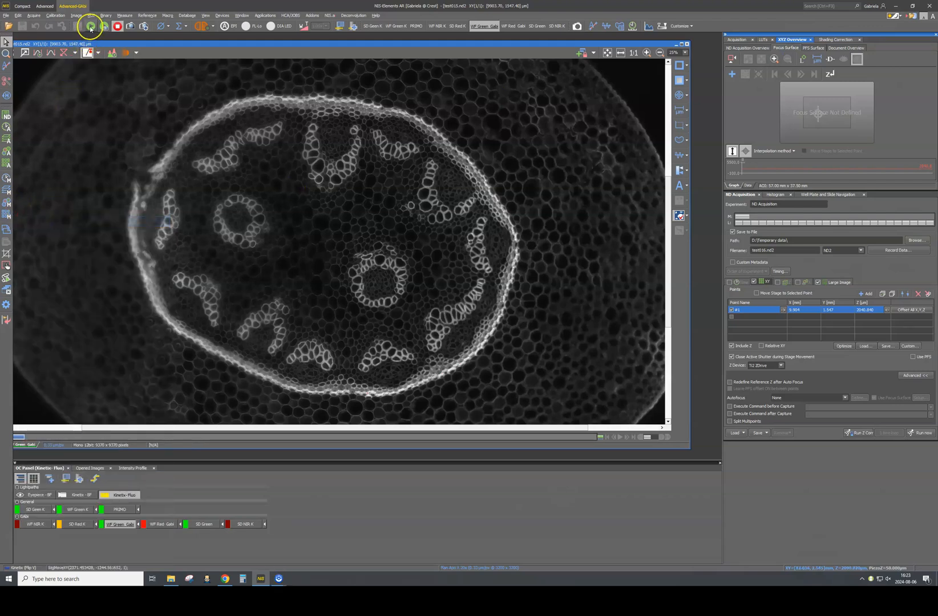
{"action": "left_click", "coordinate": [90, 25]}
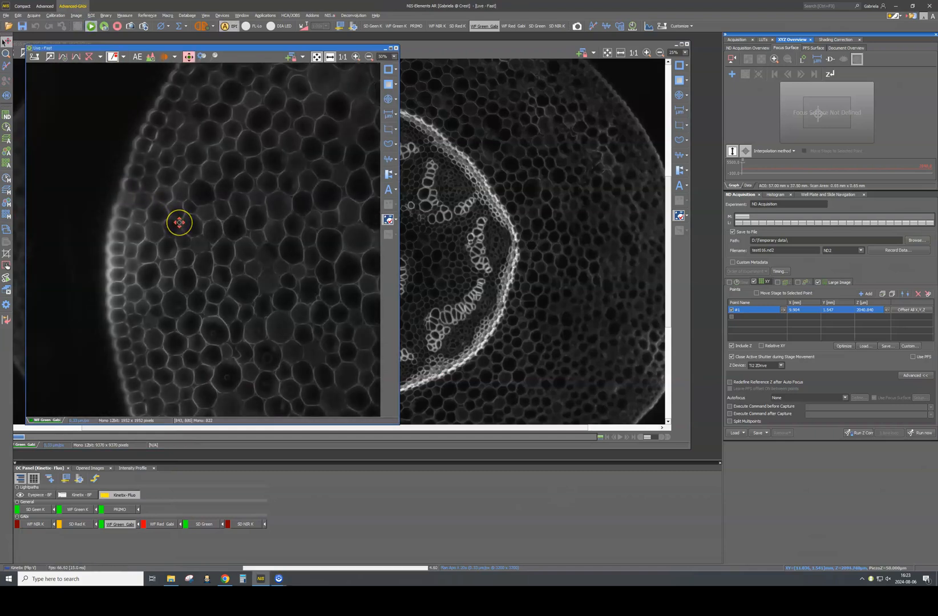
{"action": "left_click", "coordinate": [117, 25]}
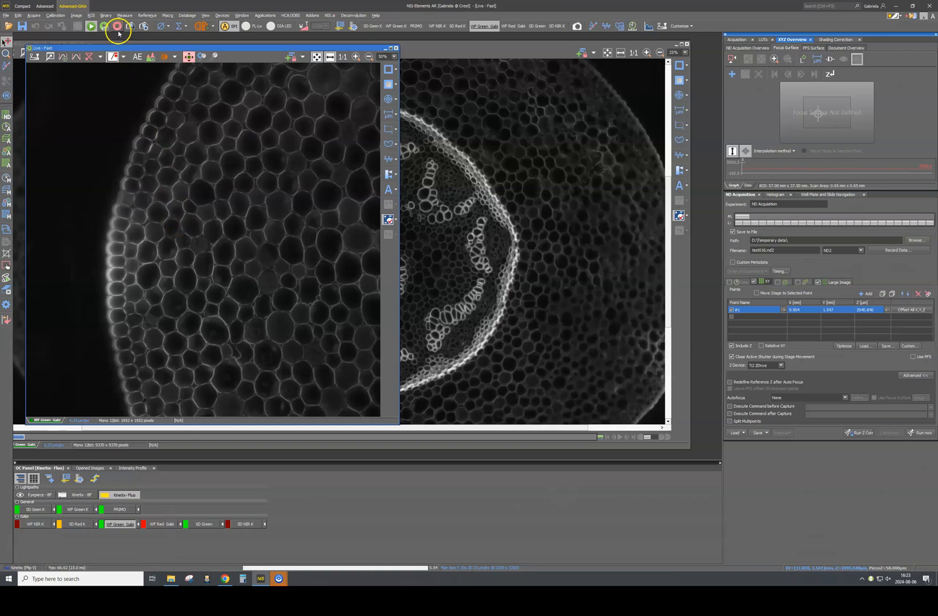
{"action": "left_click", "coordinate": [117, 26]}
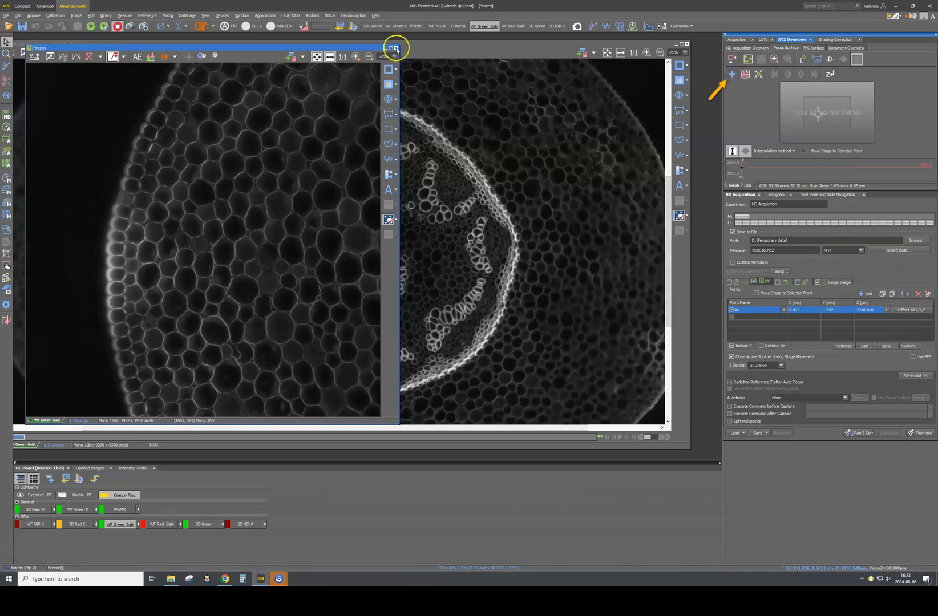
{"action": "left_click", "coordinate": [395, 48]}
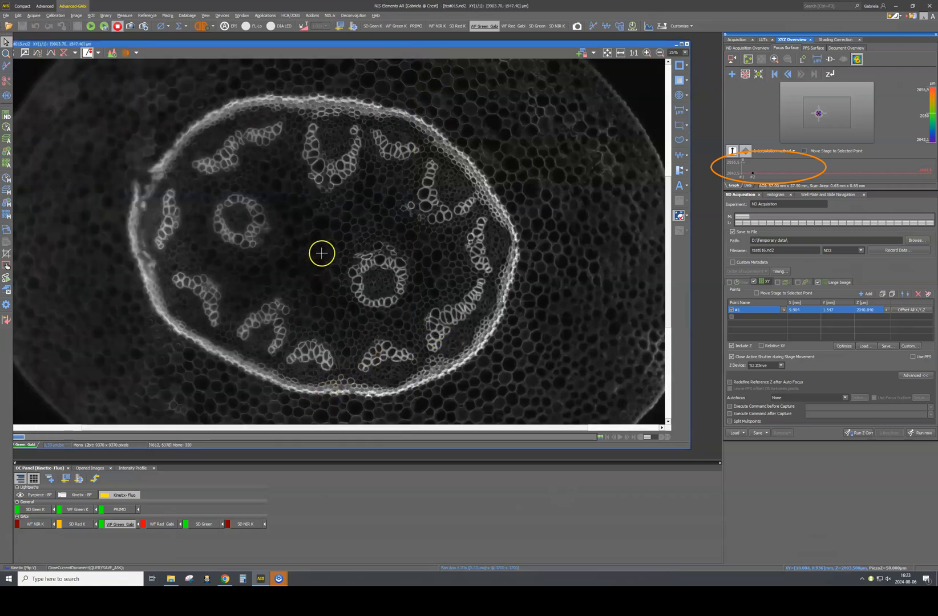
{"action": "left_click", "coordinate": [90, 26]}
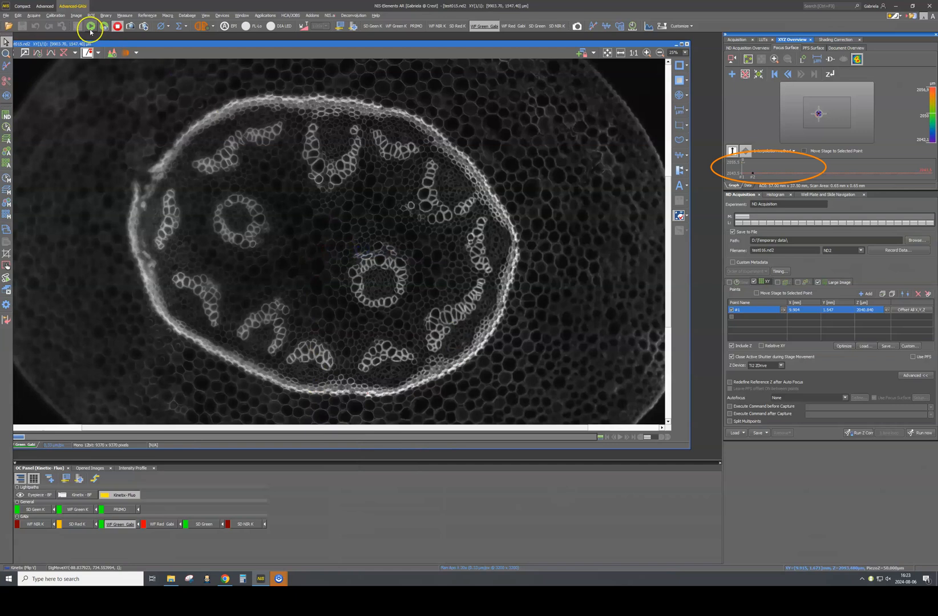
Step: Focus live near a vascular bundle and add that position as another focus point
{"action": "left_click", "coordinate": [90, 25]}
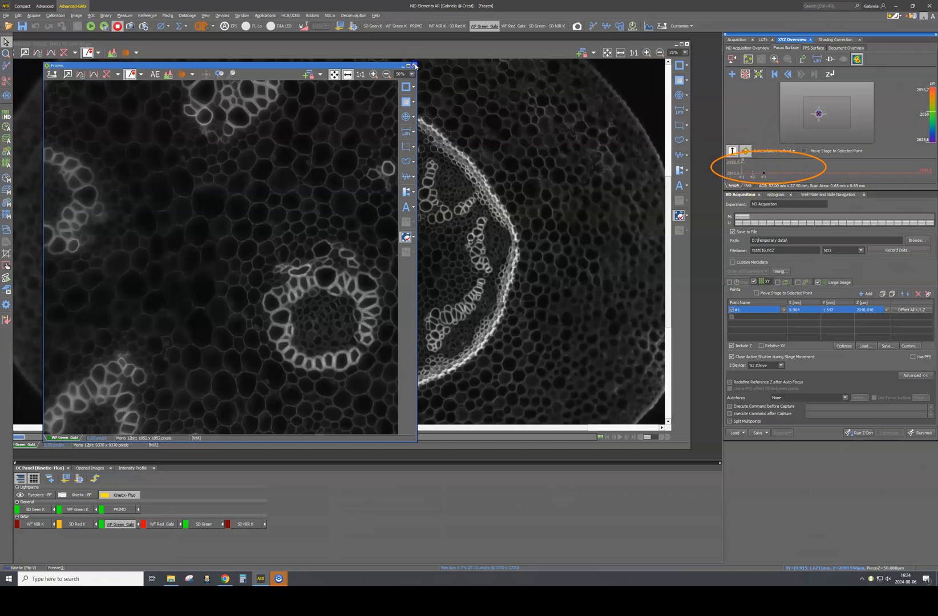
{"action": "left_click", "coordinate": [413, 66]}
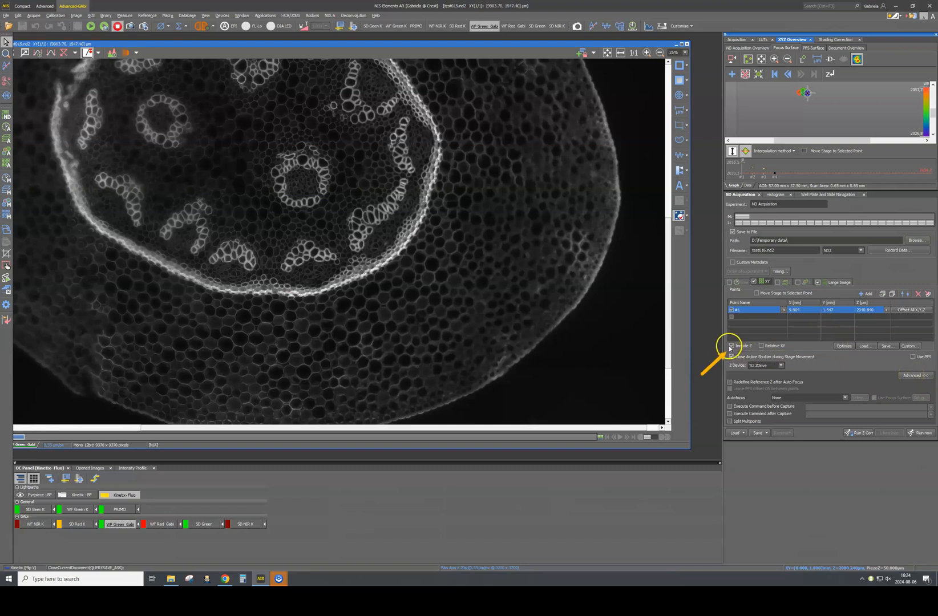
Step: Untick Include Z under the ND Acquisition Points list to enable Use Focus Surface
{"action": "left_click", "coordinate": [731, 345]}
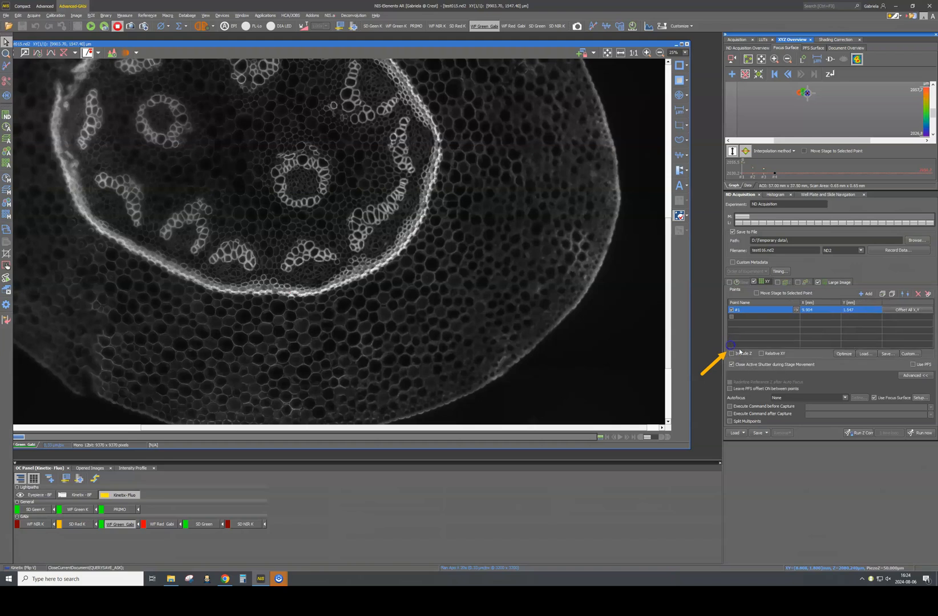